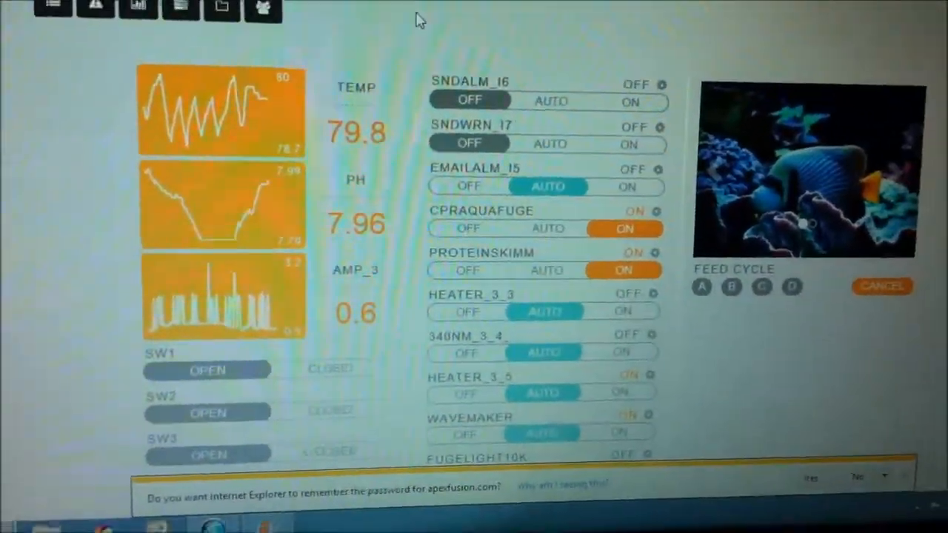
Step: Scroll down the dashboard and open the VORTECH_4_1 pump schedule settings
{"action": "scroll", "scroll_direction": "down", "scroll_amount": 3}
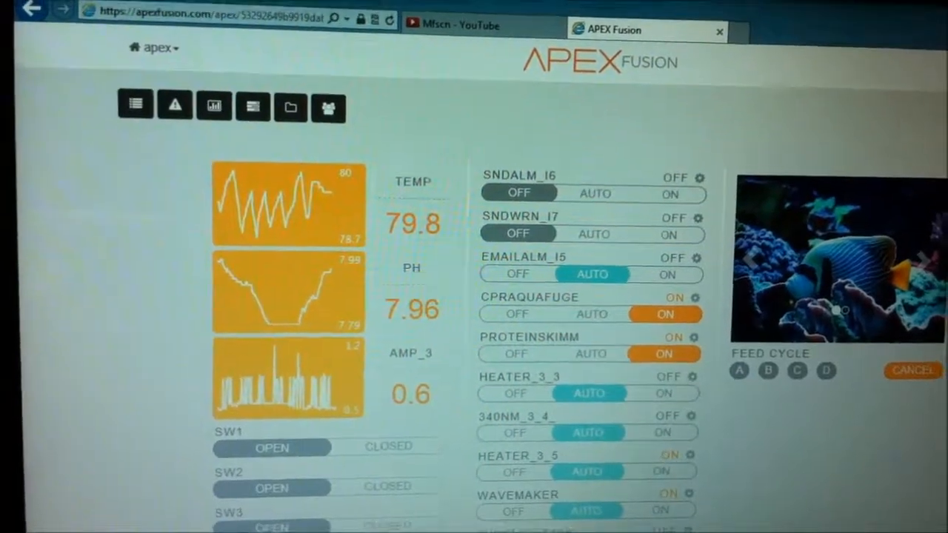
{"action": "scroll", "scroll_direction": "down", "scroll_amount": 3}
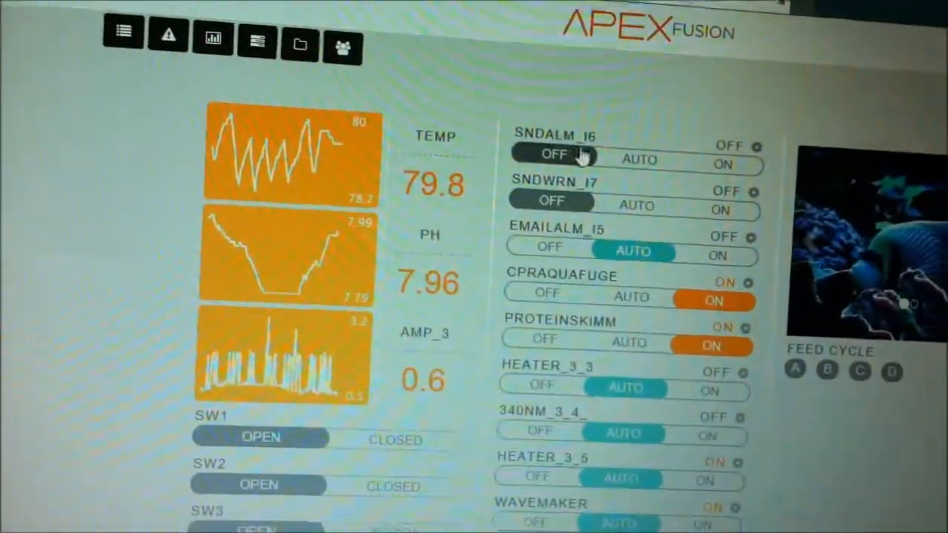
{"action": "scroll", "scroll_direction": "down", "scroll_amount": 3}
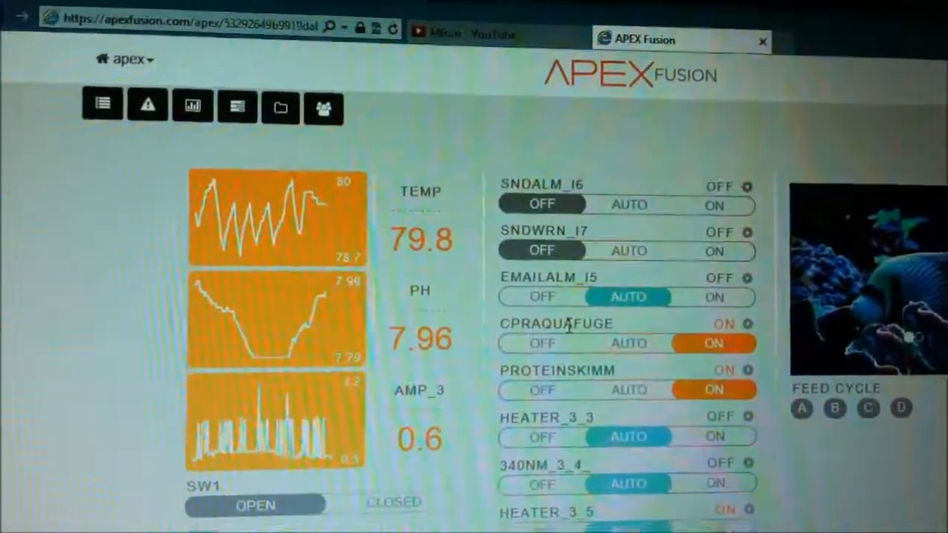
{"action": "scroll", "scroll_direction": "down", "scroll_amount": 3}
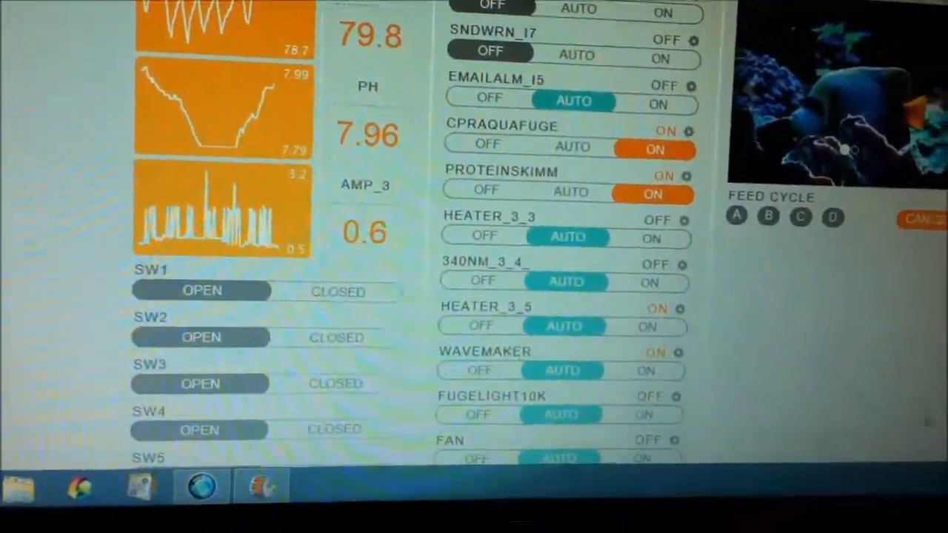
{"action": "scroll", "scroll_direction": "down", "scroll_amount": 3}
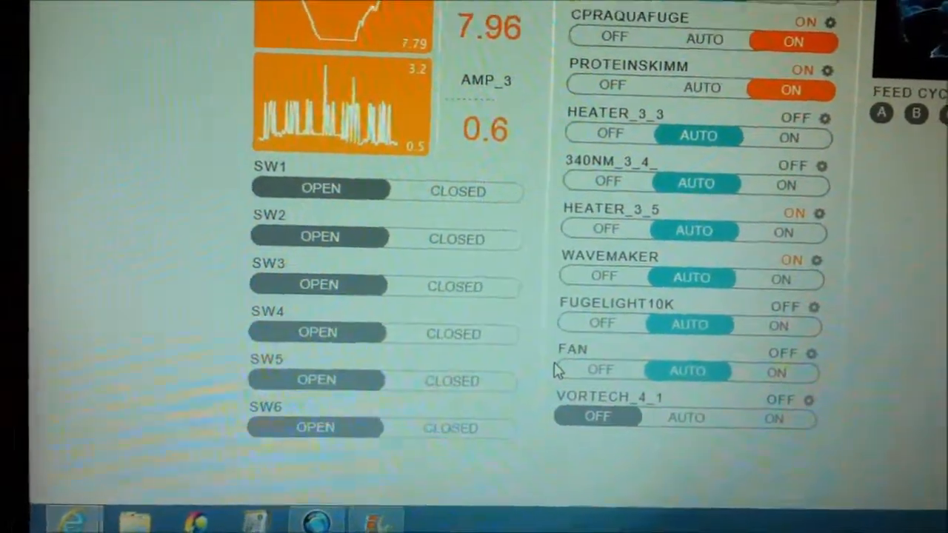
{"action": "scroll", "scroll_direction": "down", "scroll_amount": 3}
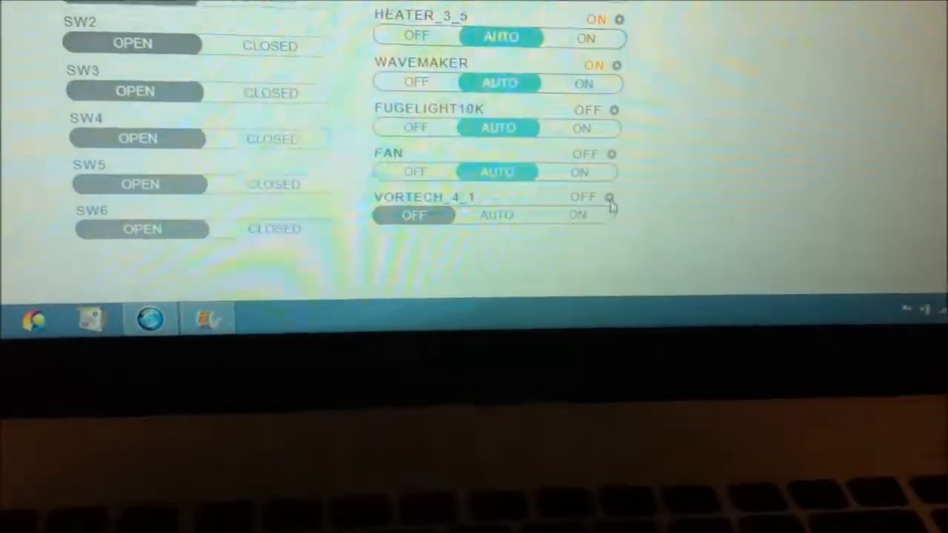
{"action": "left_click", "coordinate": [613, 197]}
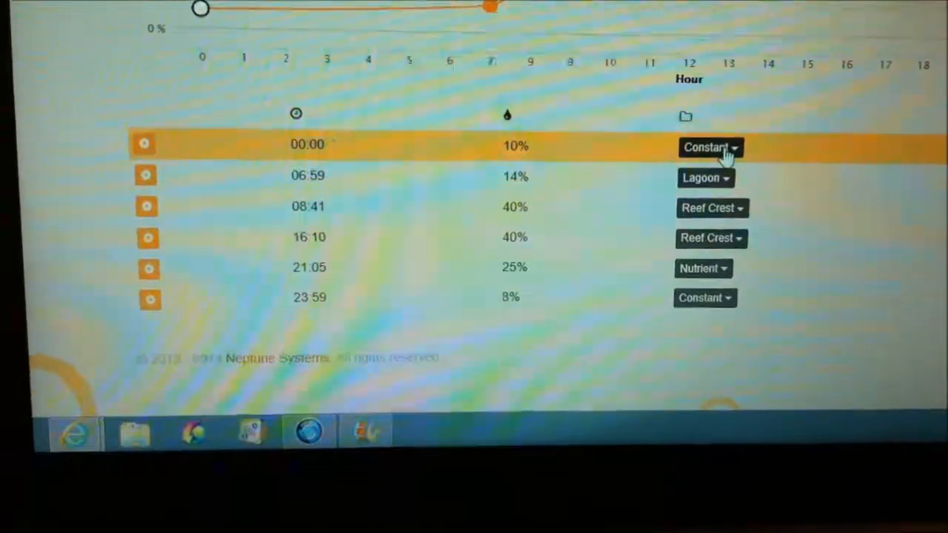
Step: Show the pump modes and drag the 06:29 point up to about 73%
{"action": "left_click", "coordinate": [708, 147]}
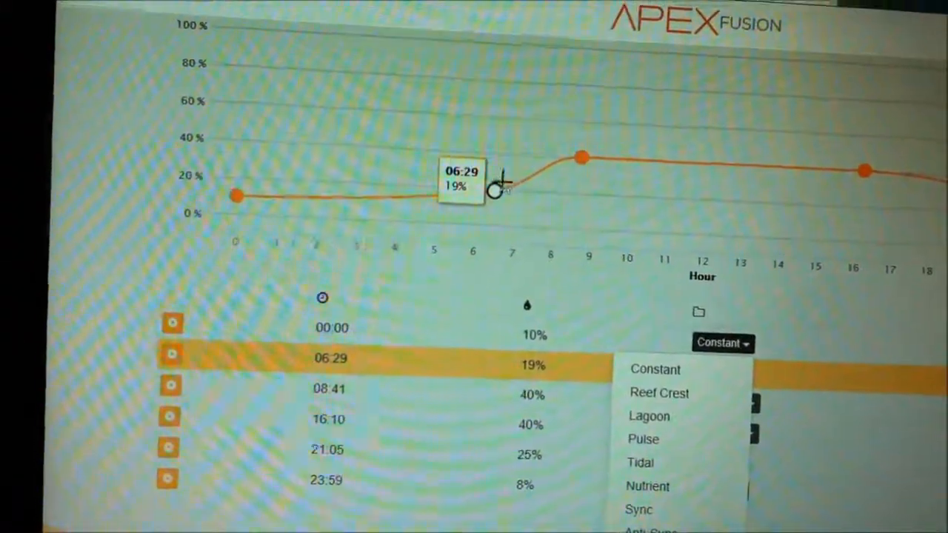
{"action": "left_click_drag", "start_coordinate": [503, 180], "coordinate": [481, 96]}
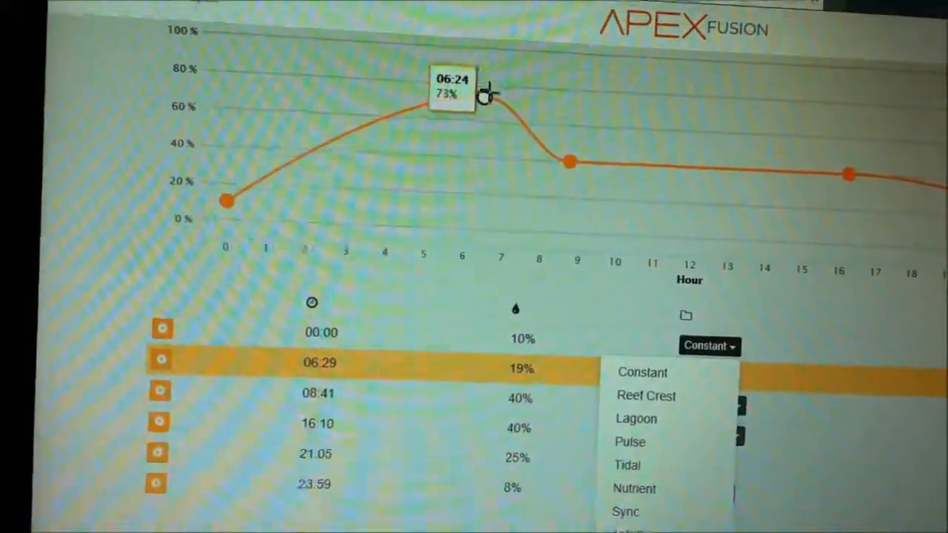